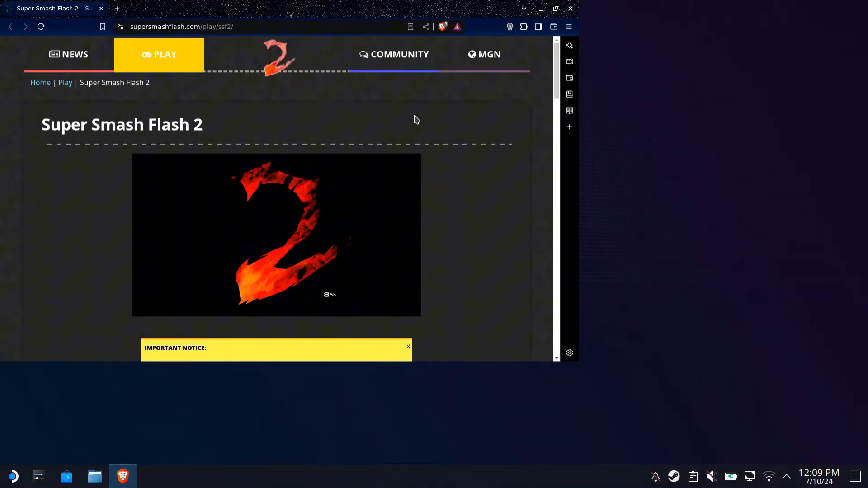
mouse_move(370, 93)
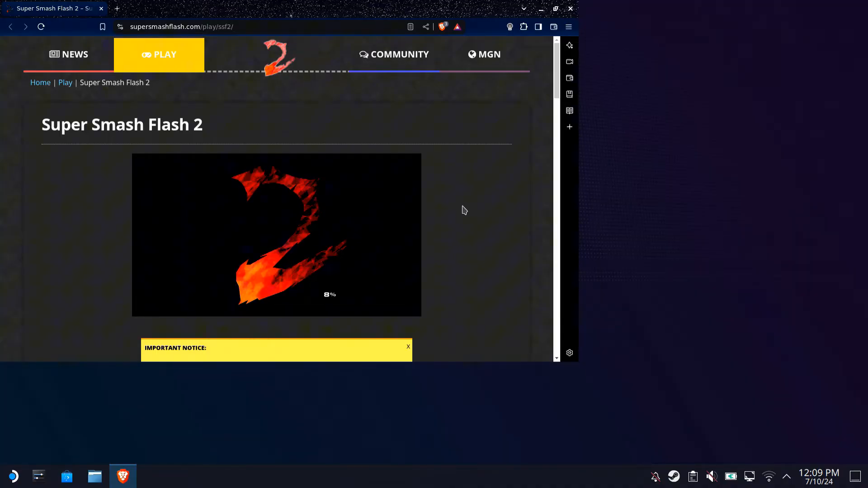
- Scroll the SSF2 play page down to the Downloads, Changelog and Dev Interviews panels
scroll("down", 3)
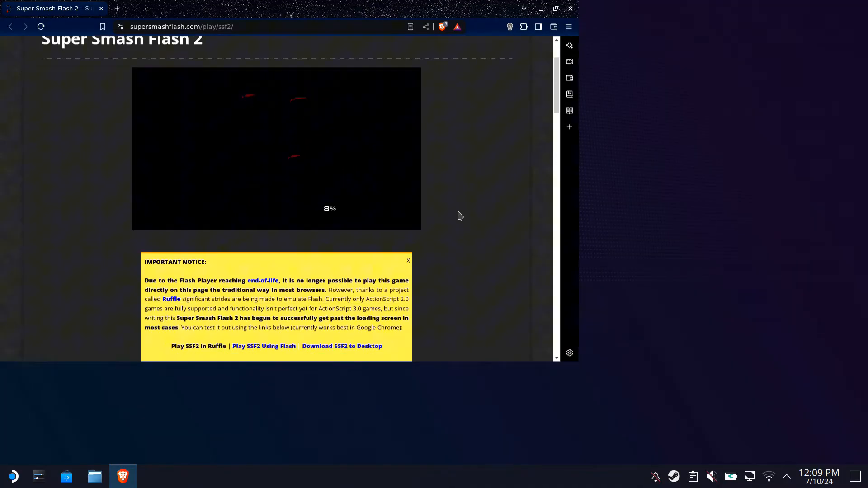
scroll("down", 3)
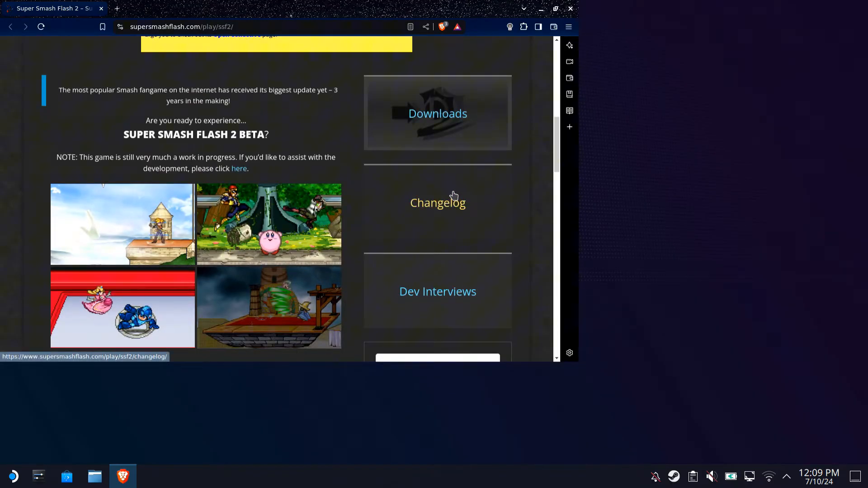
- Get the Windows 64-bit (Portable) SSF2 beta zip from MEGA and save it to Downloads
left_click(437, 113)
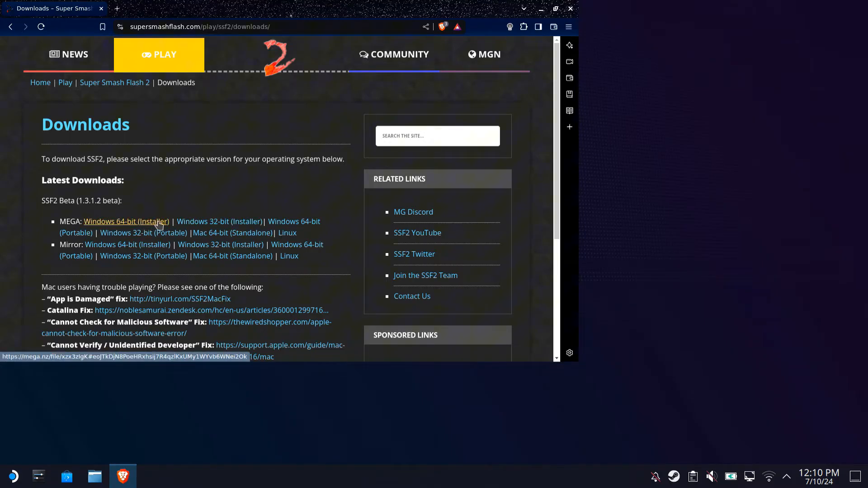
mouse_move(220, 222)
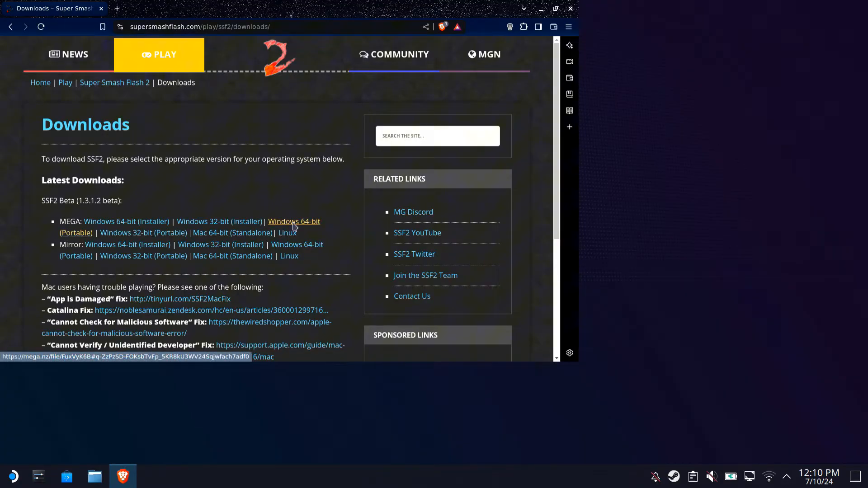
left_click(294, 221)
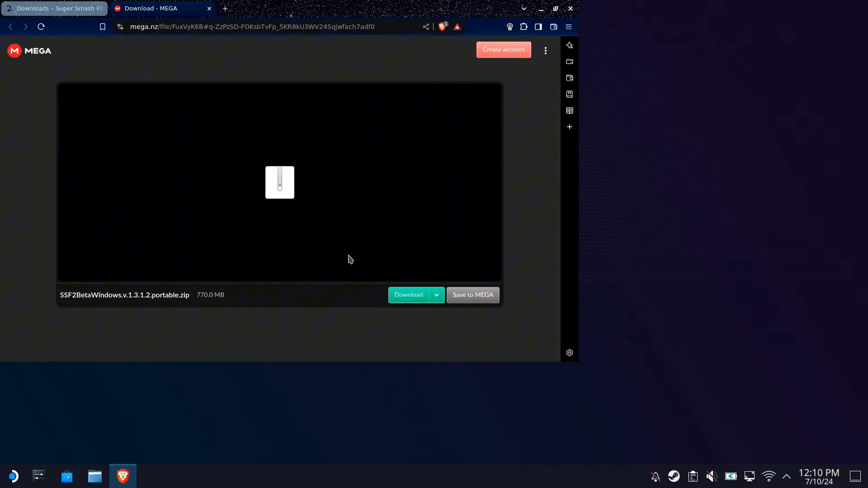
left_click(408, 295)
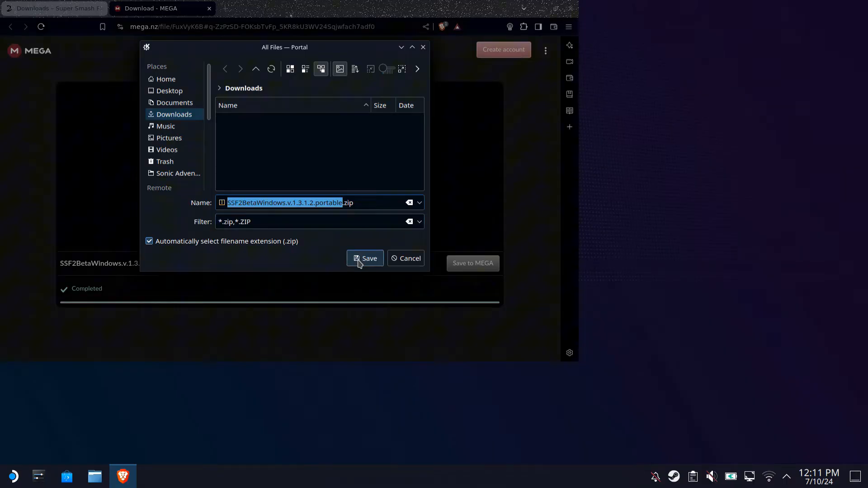
left_click(364, 258)
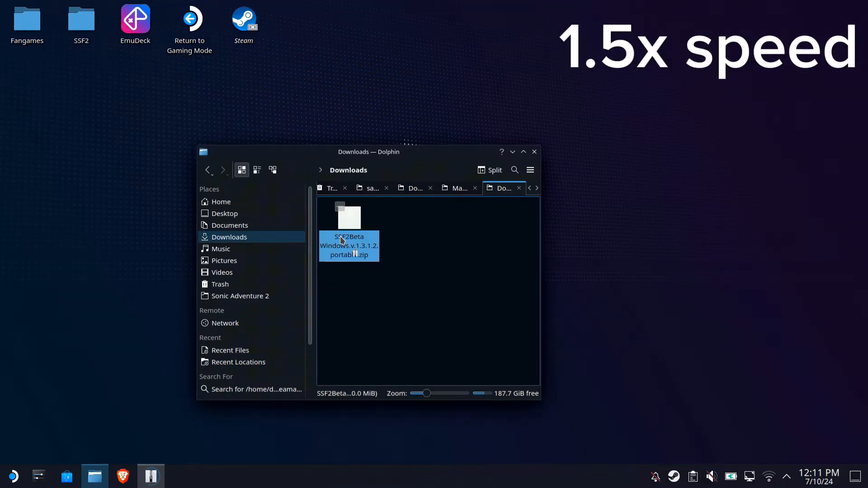
- Open the SSF2 zip in Ark and extract it to a Desktop SSF2 folder
double_click(348, 246)
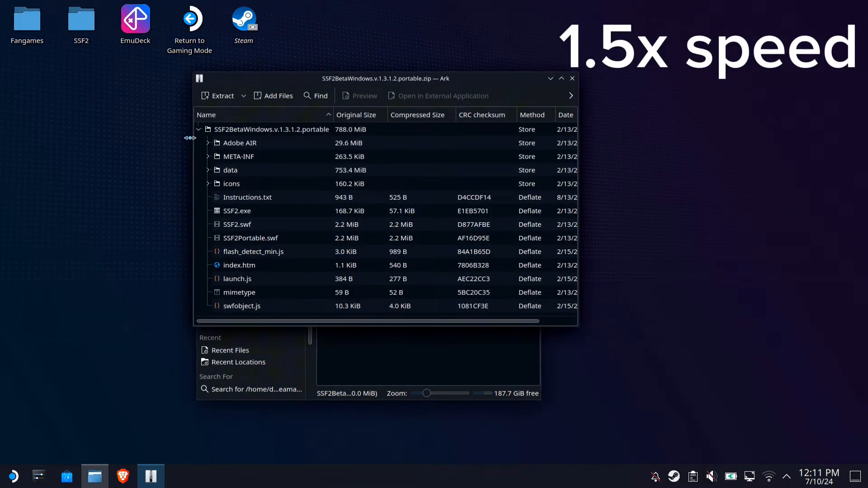
left_click(198, 129)
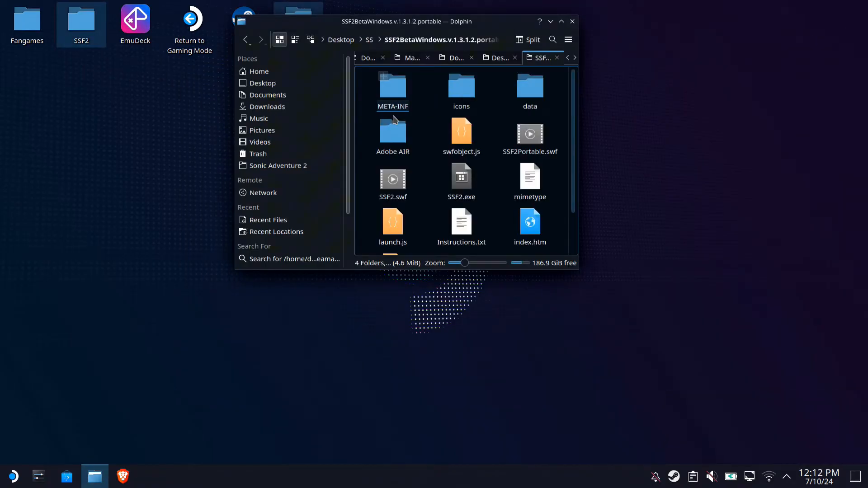
- Add SSF2.exe to Steam via its context menu, then close Dolphin
left_click(461, 178)
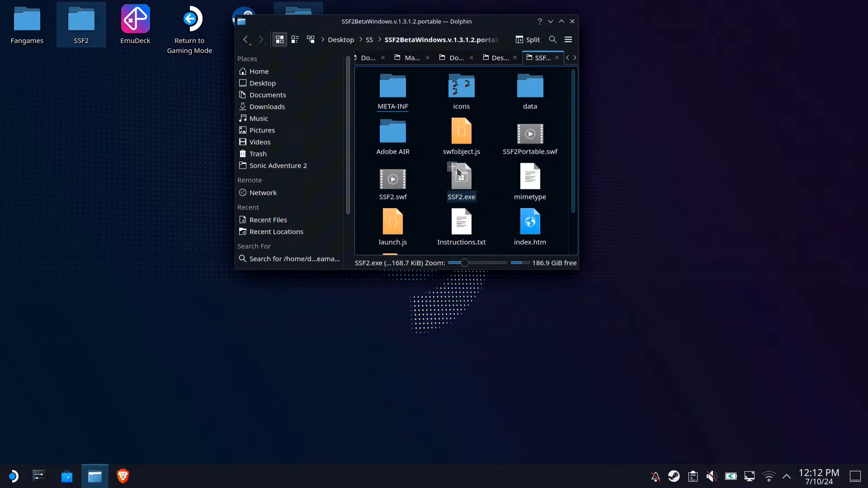
right_click(461, 178)
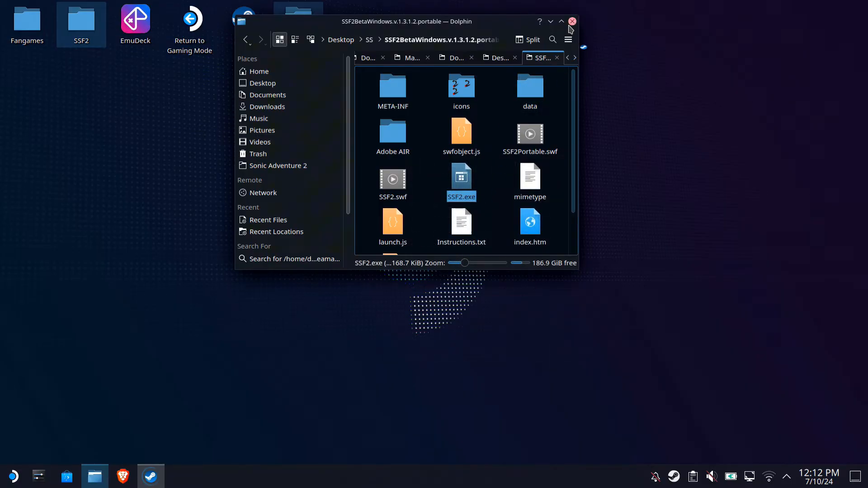
left_click(572, 21)
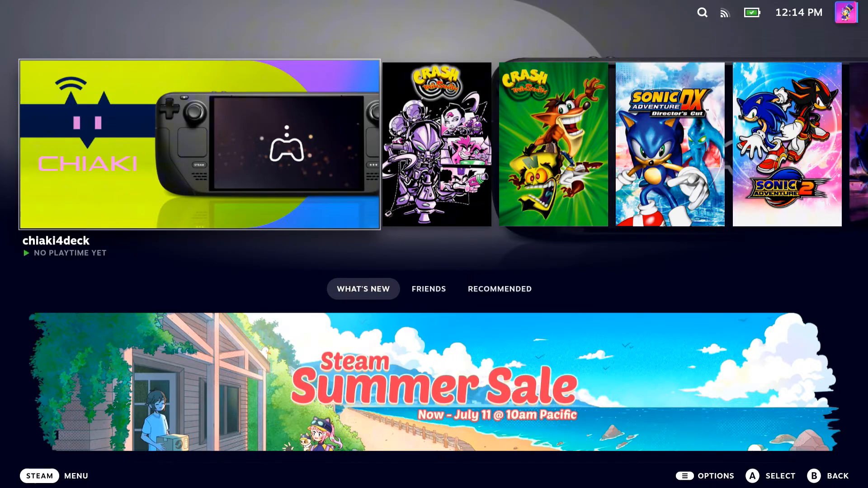
- Open the properties of the SSF2.exe shortcut from the Steam library's Non-Steam games
left_click(39, 475)
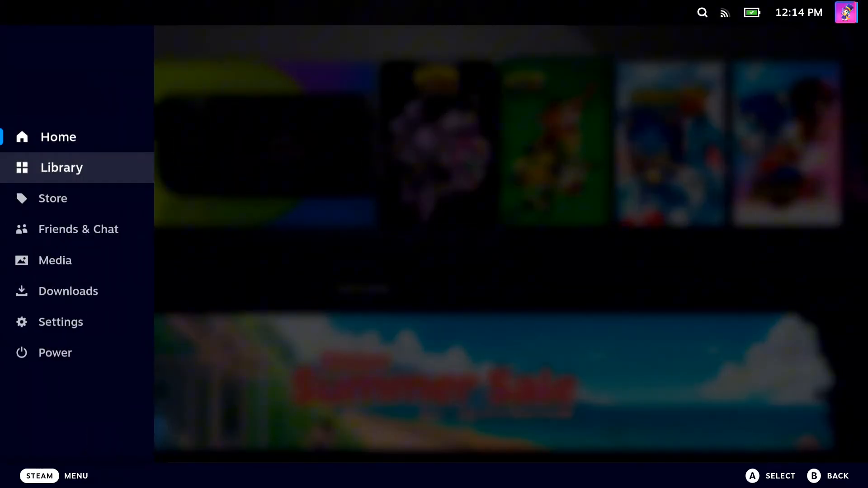
left_click(61, 167)
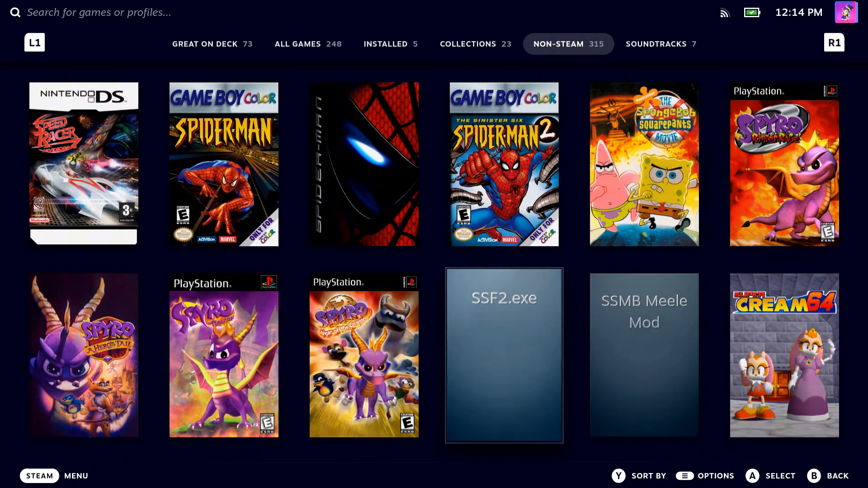
left_click(503, 355)
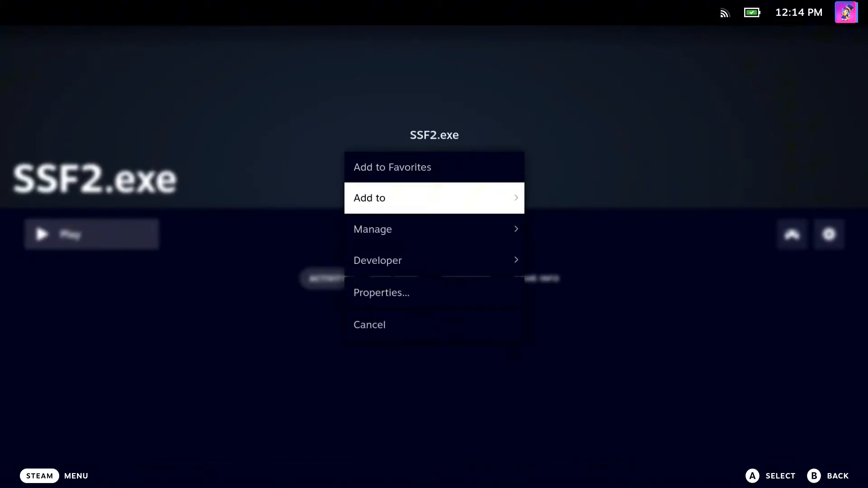
left_click(380, 292)
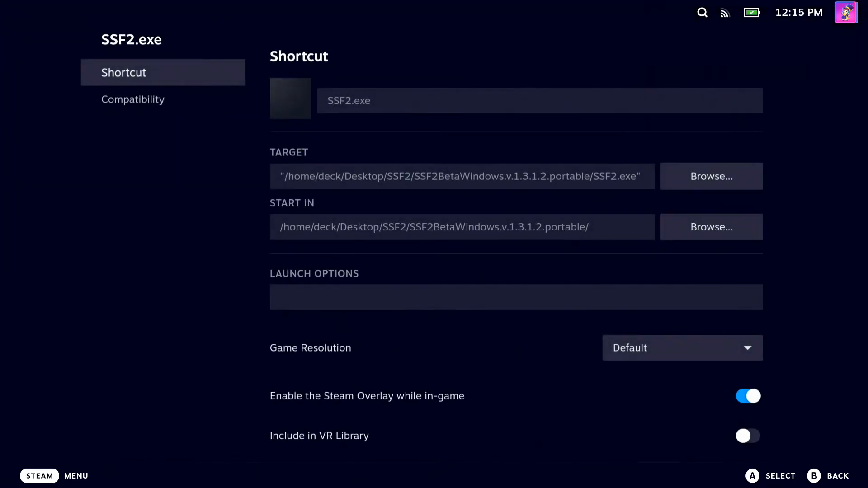
- Force Proton Experimental as SSF2.exe's Steam Play compatibility tool, then return to its page
left_click(135, 99)
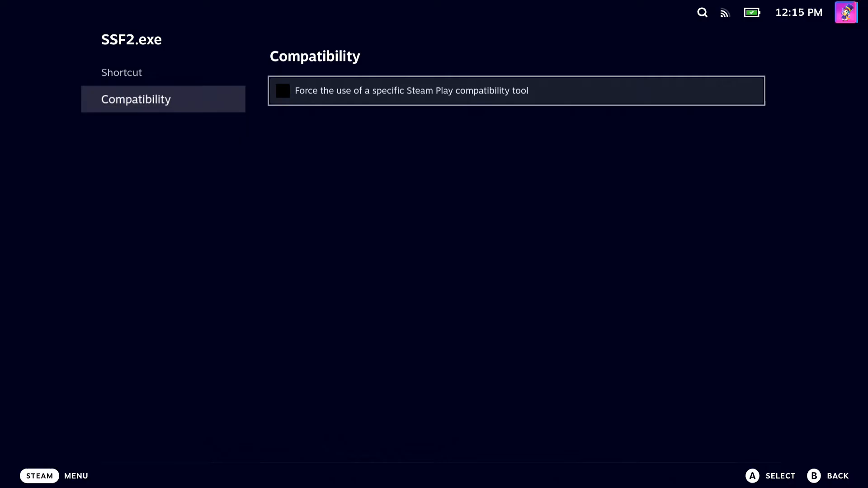
left_click(282, 91)
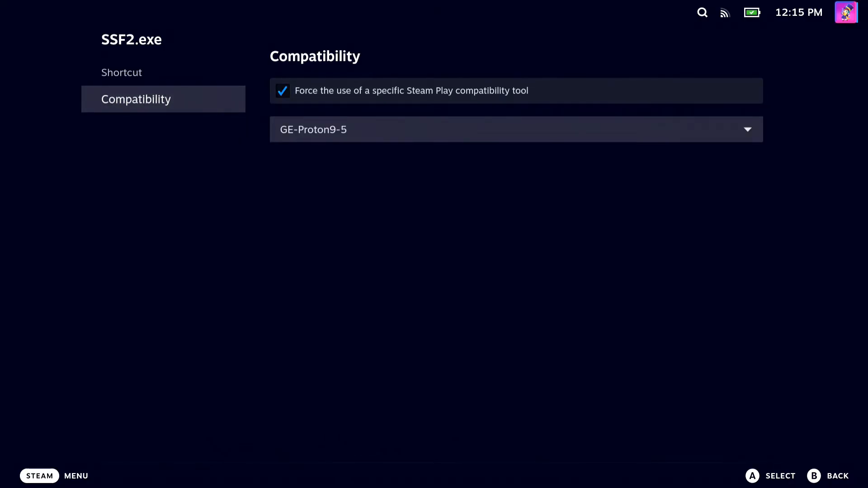
left_click(515, 129)
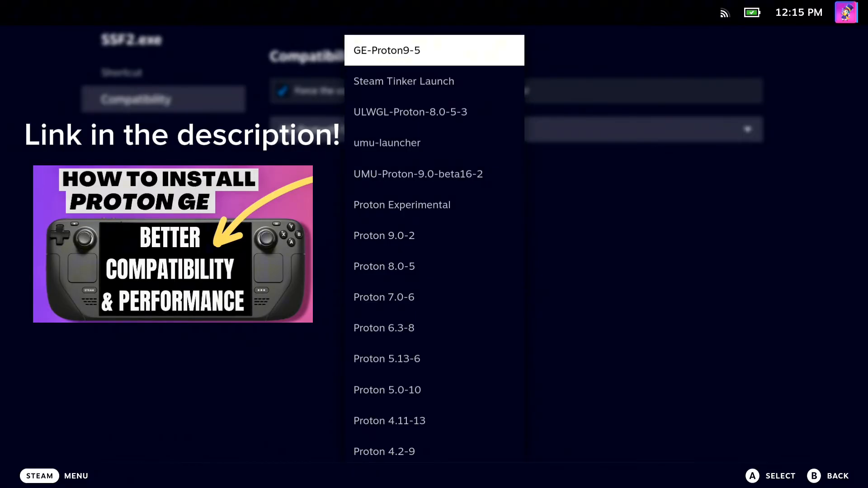
left_click(386, 50)
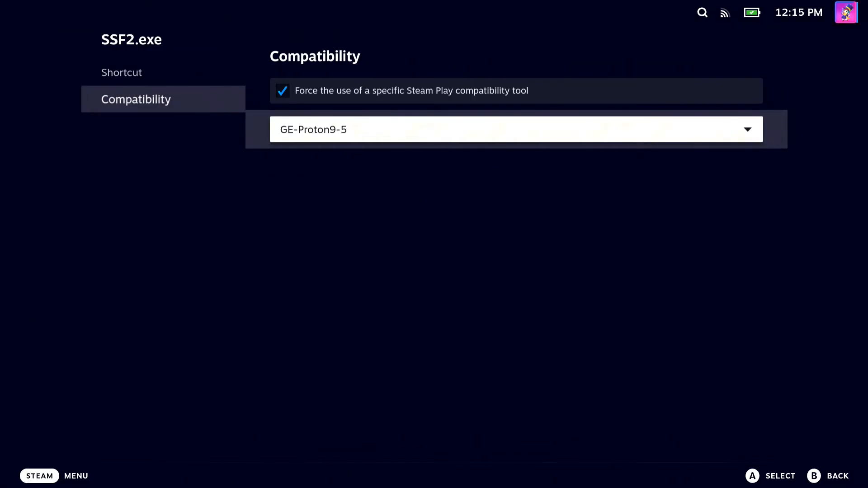
left_click(516, 129)
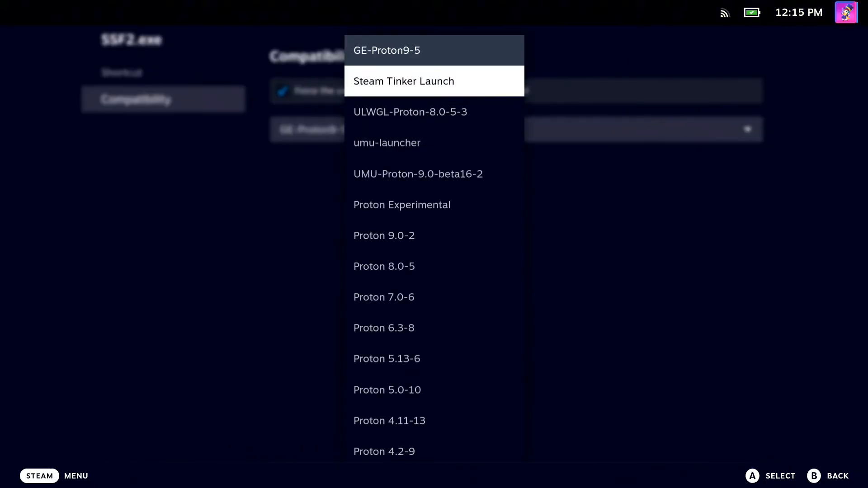
left_click(402, 205)
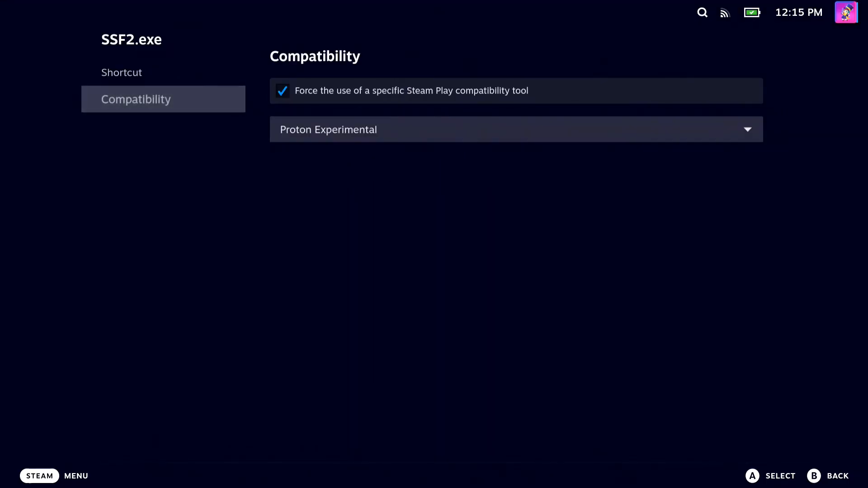
key("Escape")
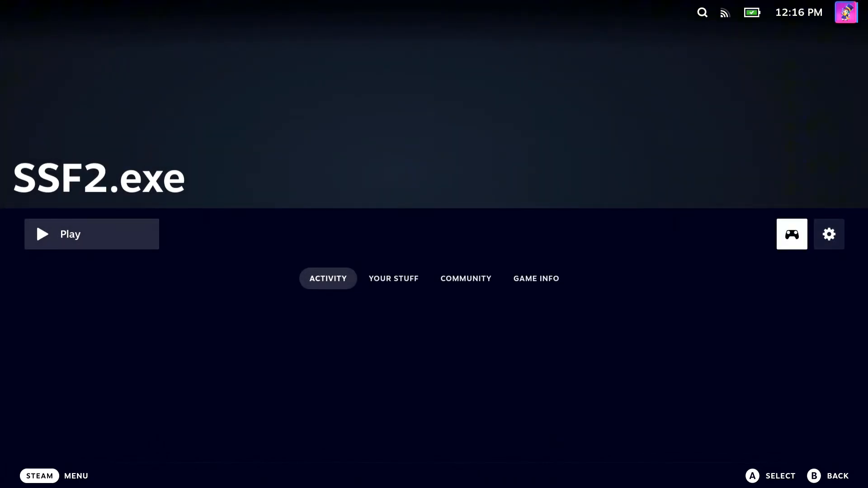
- Change SSF2.exe's right trackpad behavior, then launch SSF2 and open its Controls options
left_click(791, 234)
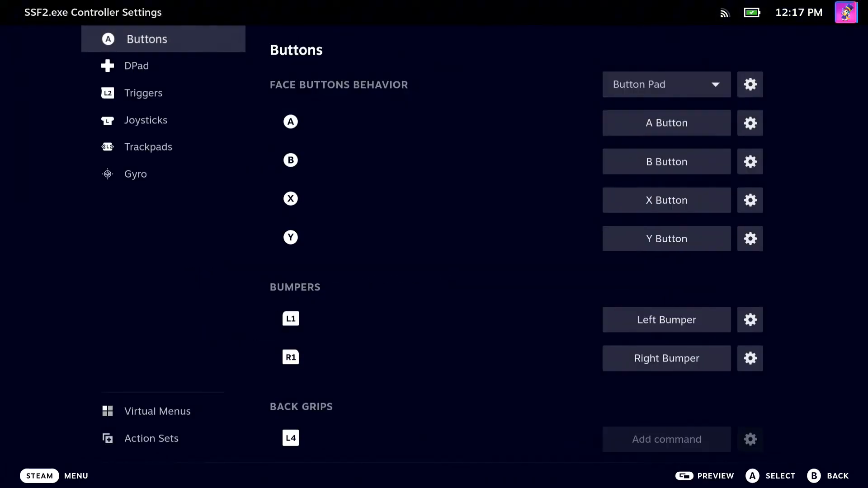
left_click(148, 147)
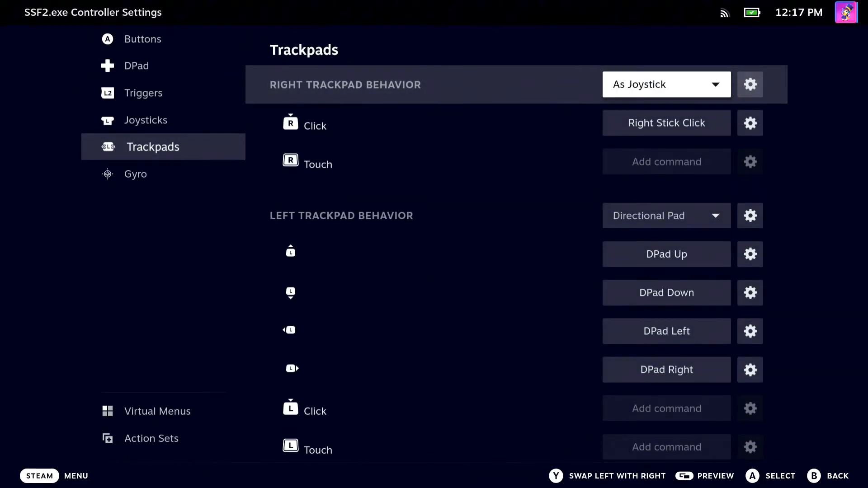
left_click(665, 84)
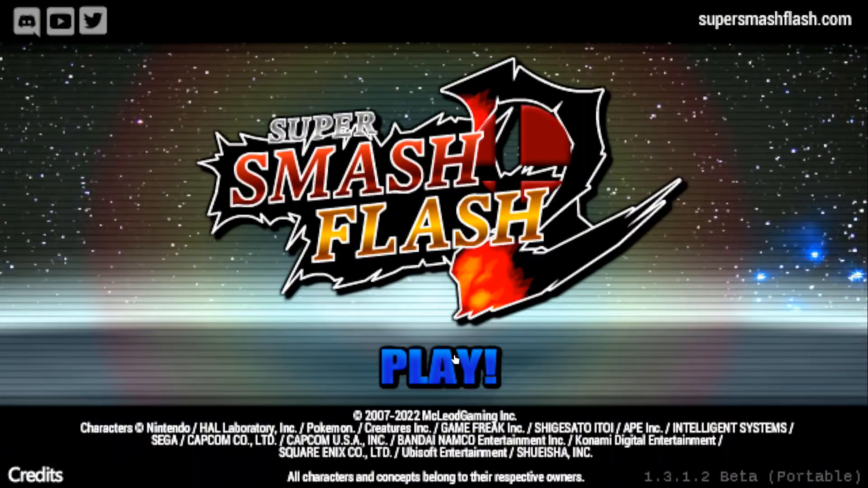
left_click(440, 368)
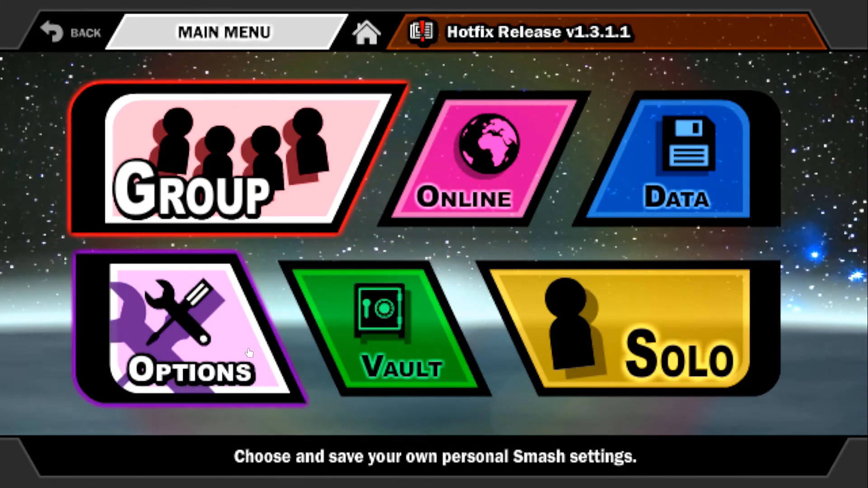
left_click(191, 332)
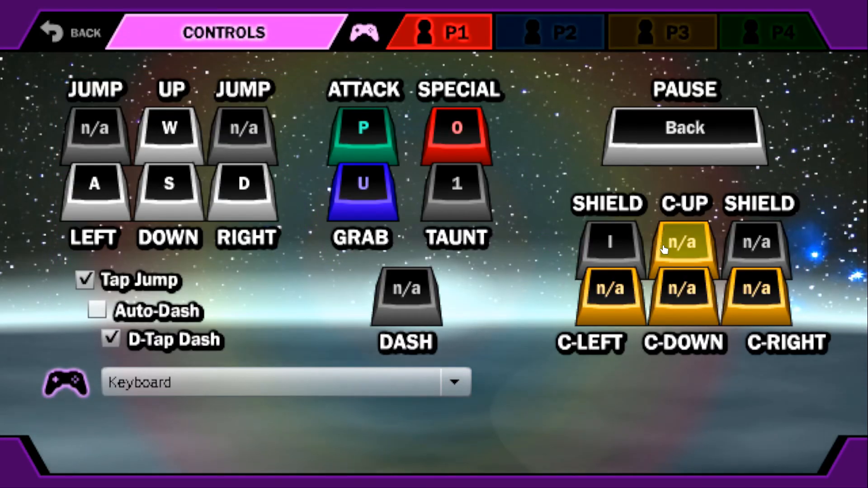
mouse_move(168, 183)
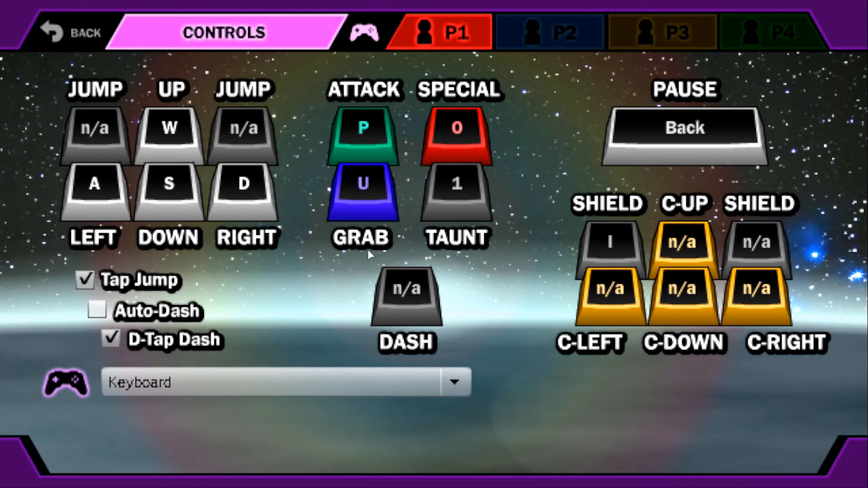
left_click(455, 382)
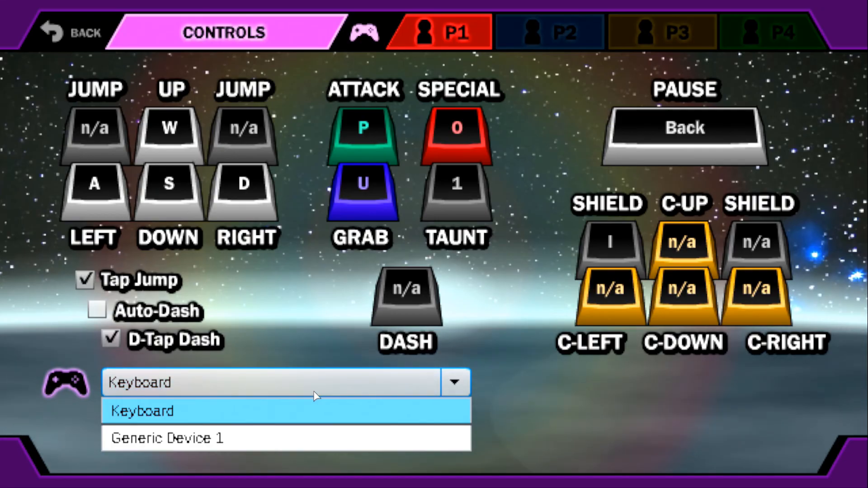
left_click(140, 412)
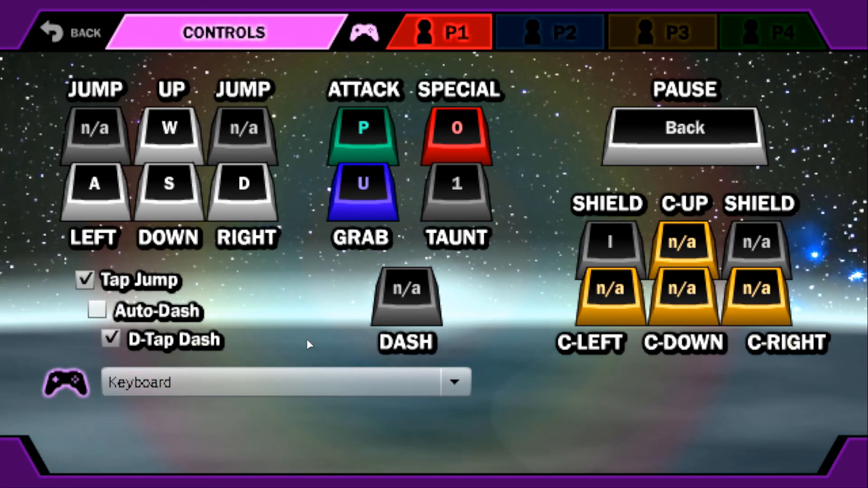